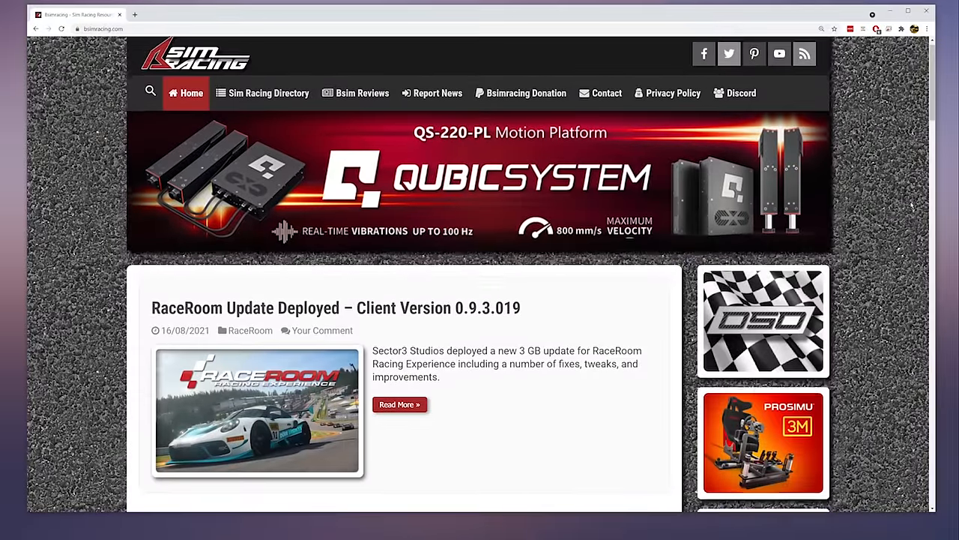
# - Scroll the bsimracing.com news feed past the RaceRoom and rFactor 2 update posts
pyautogui.scroll(-3)
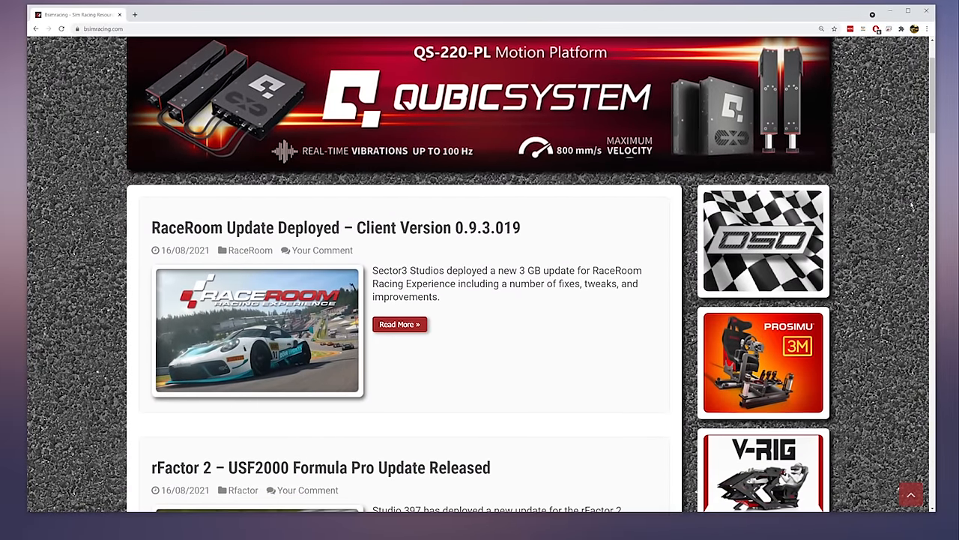
pyautogui.scroll(-3)
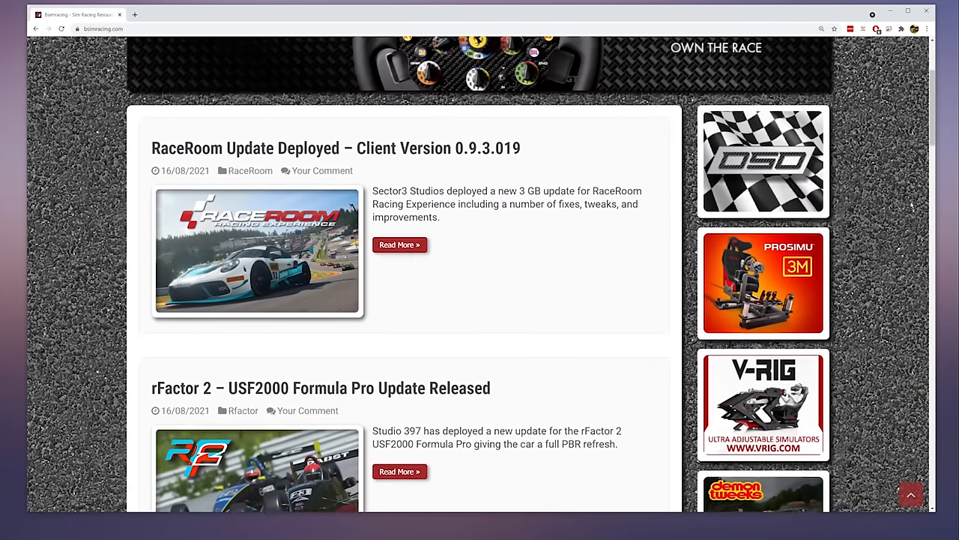
pyautogui.scroll(-3)
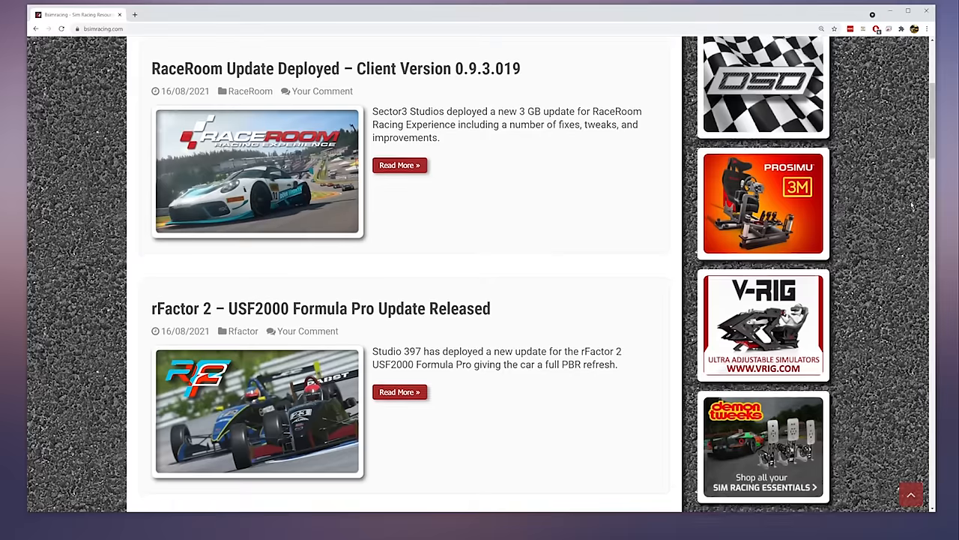
pyautogui.scroll(-3)
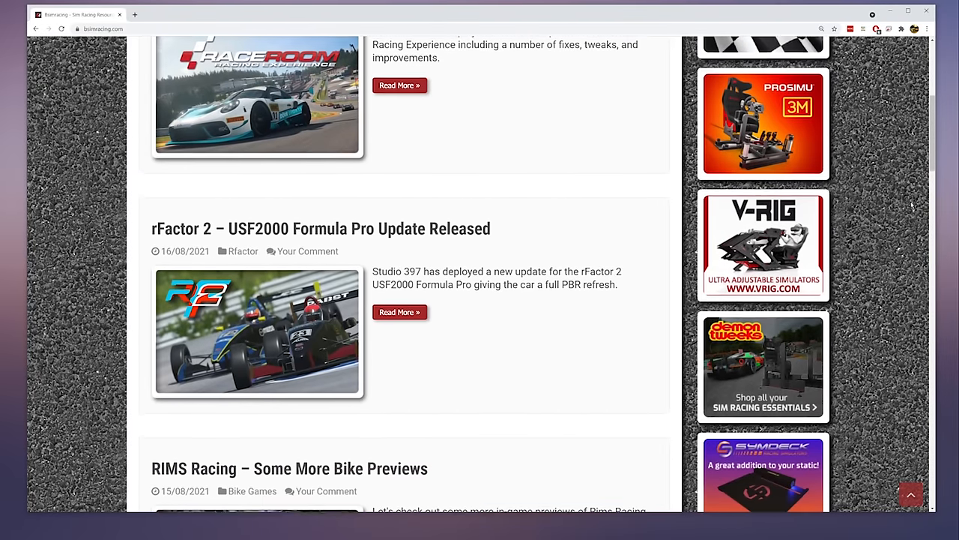
pyautogui.scroll(-3)
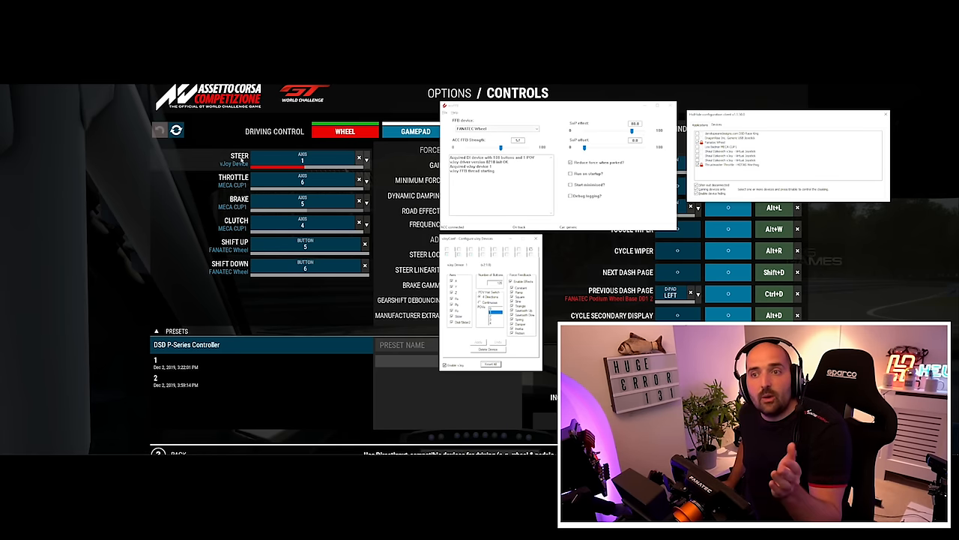
pyautogui.click(307, 158)
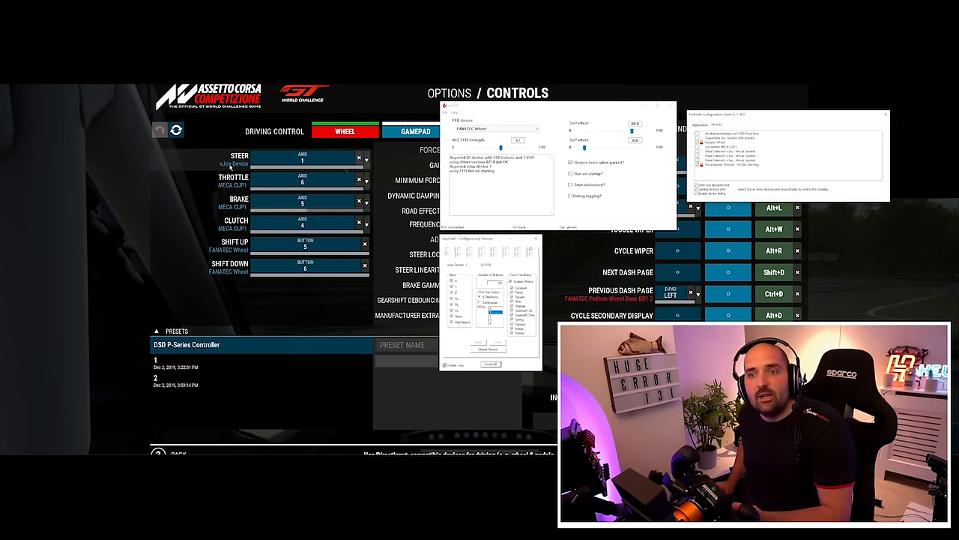
pyautogui.click(303, 157)
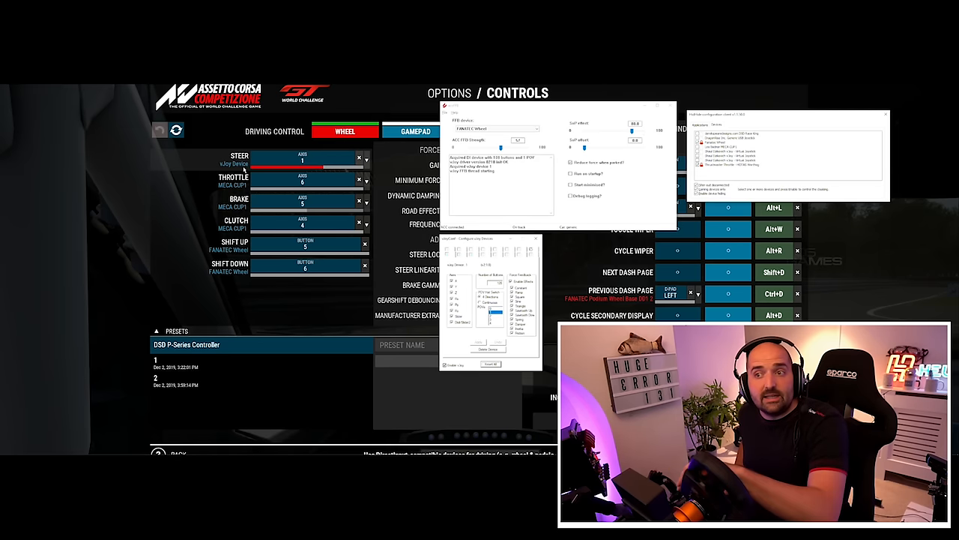
pyautogui.click(304, 158)
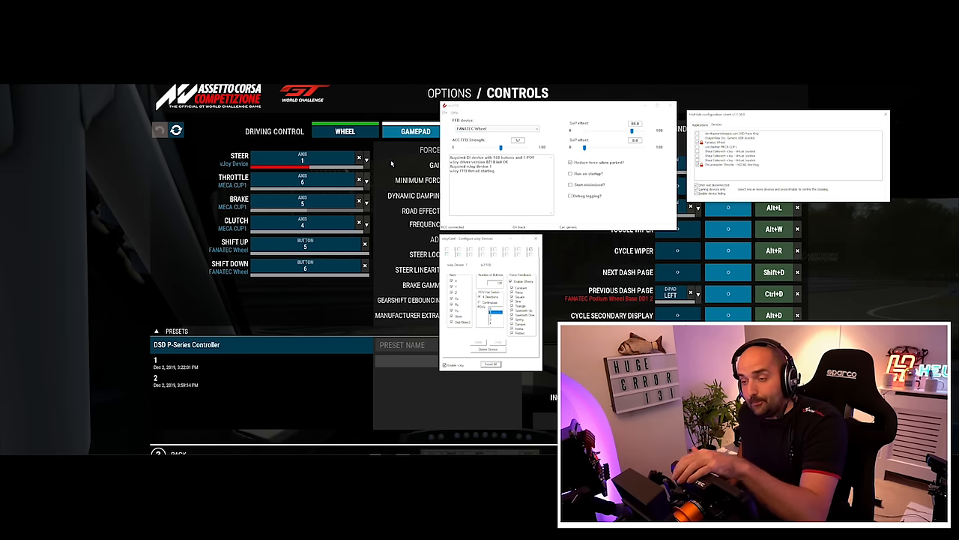
pyautogui.click(308, 158)
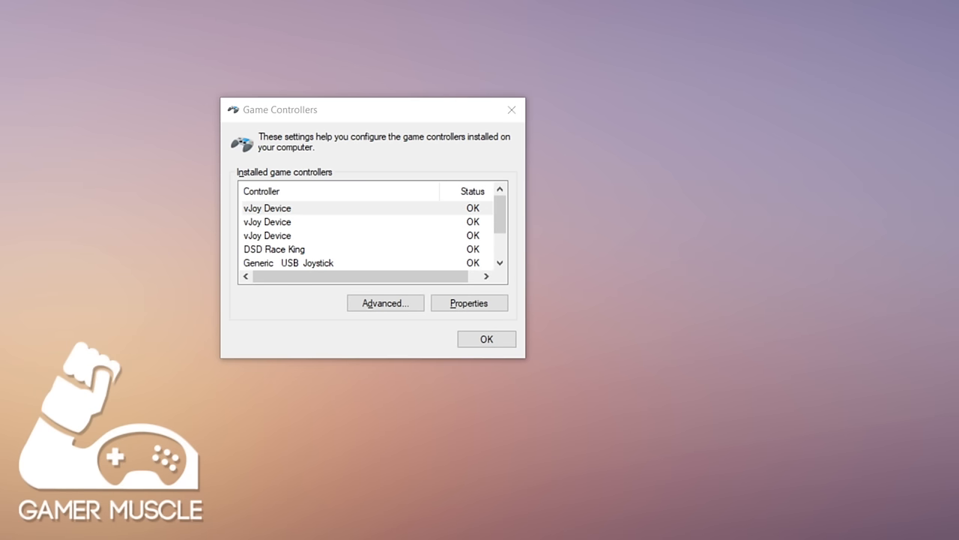
# - Open the first vJoy Device's properties and start its calibration wizard
pyautogui.click(468, 303)
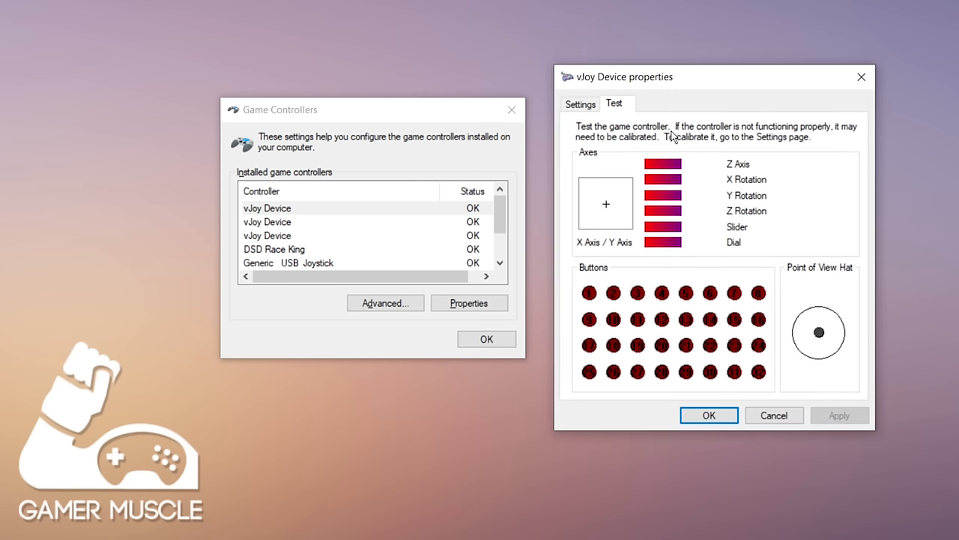
pyautogui.click(580, 103)
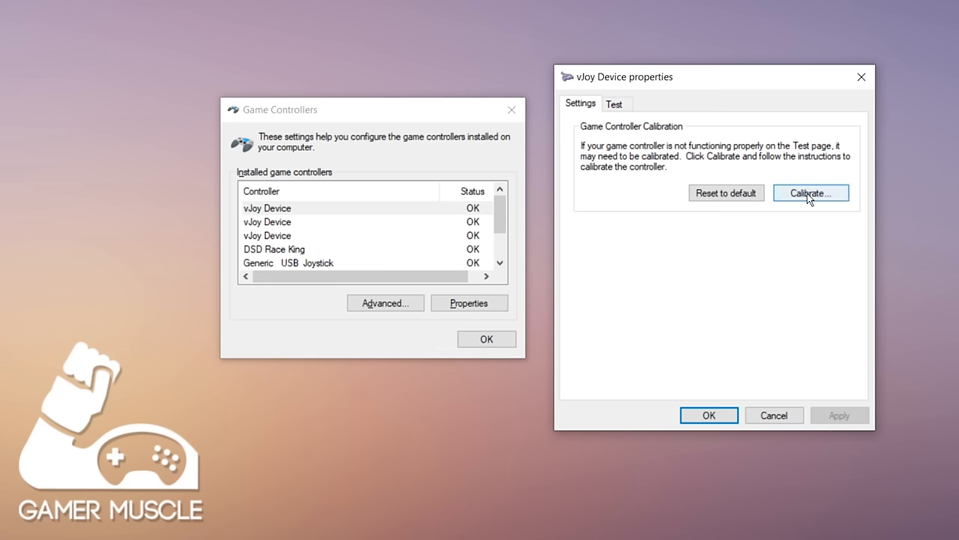
pyautogui.click(614, 103)
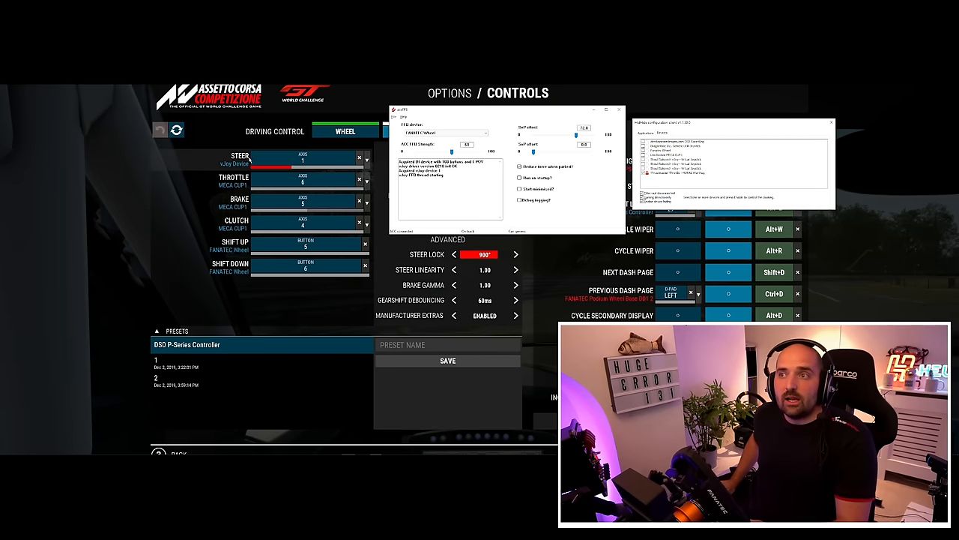
# - Open irFFB's FFB device dropdown over ACC's Controls page
pyautogui.click(307, 159)
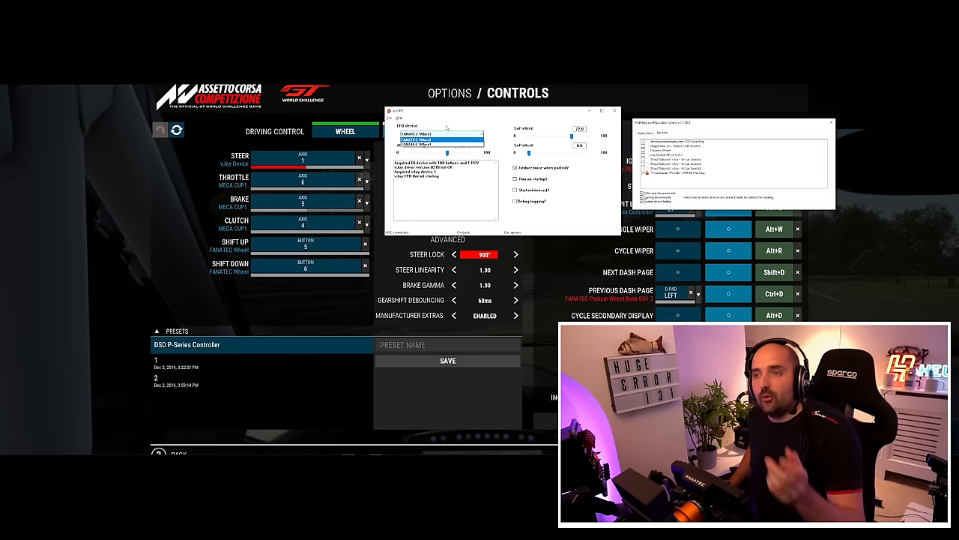
# - Choose FANATEC Wheel as the FFB device and lower the SoP offset slider
pyautogui.click(440, 139)
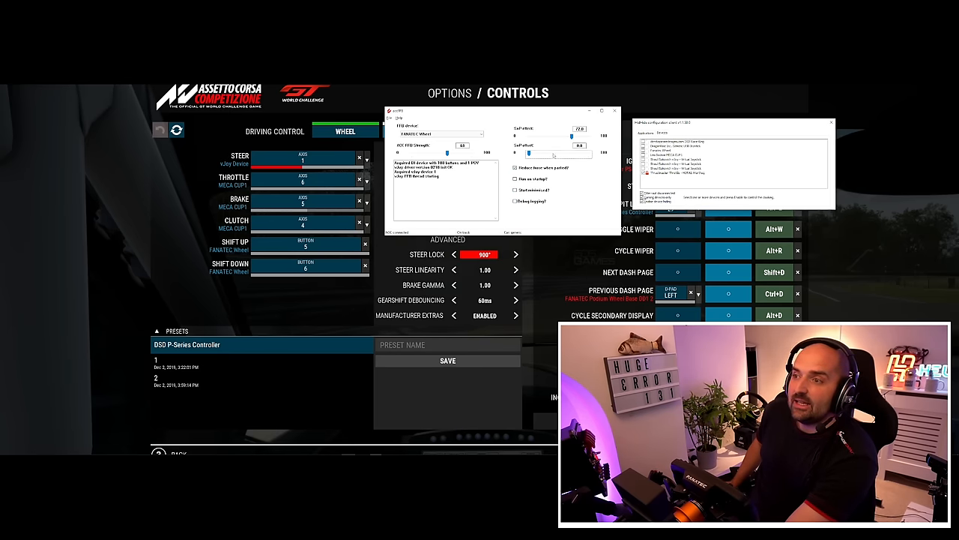
pyautogui.moveTo(577, 137); pyautogui.dragTo(566, 136)
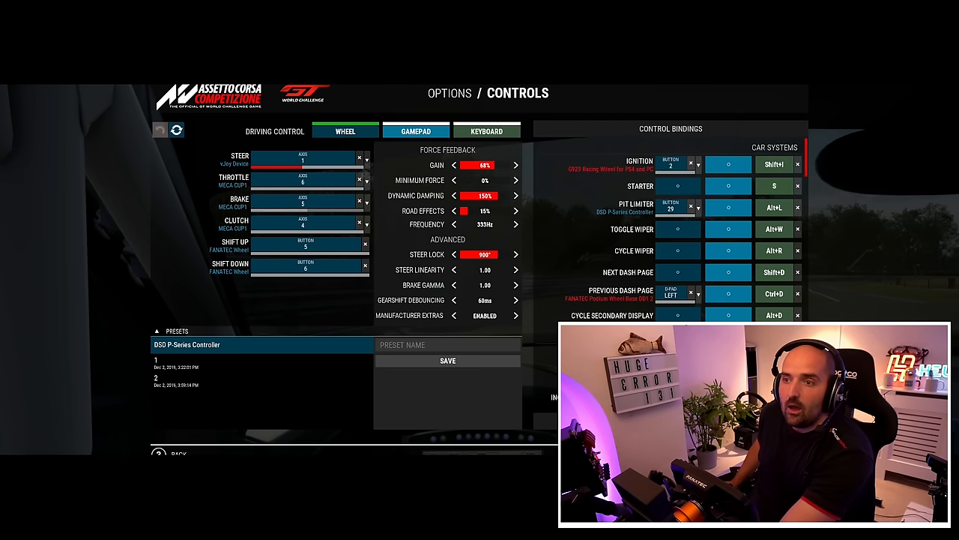
# - Adjust ACC's force-feedback gain with its arrows to 57%, then resume driving from the pause menu
pyautogui.click(454, 165)
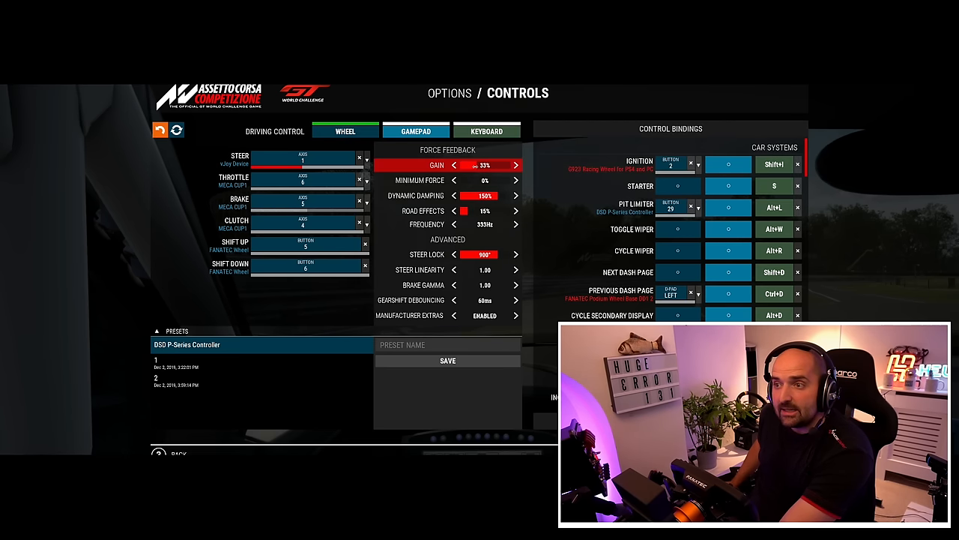
pyautogui.click(454, 165)
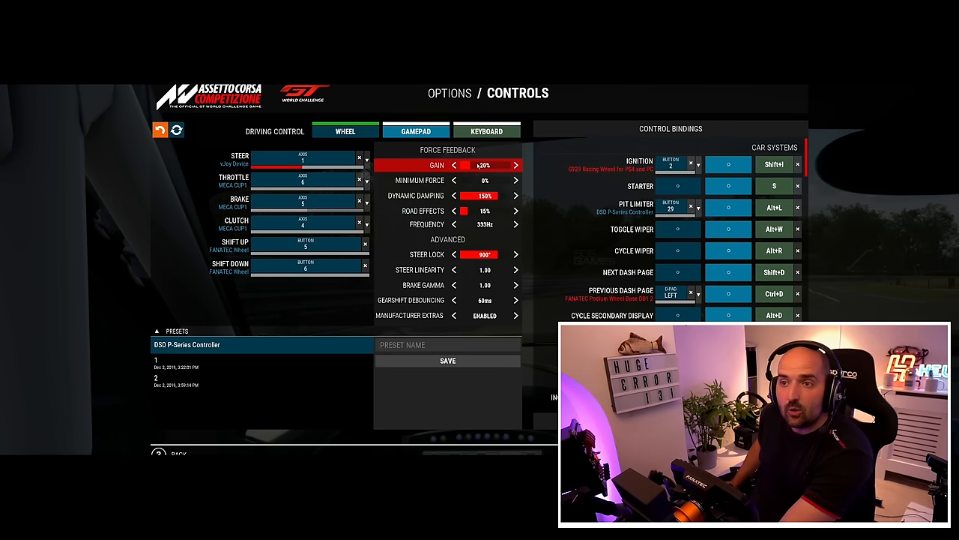
pyautogui.click(515, 165)
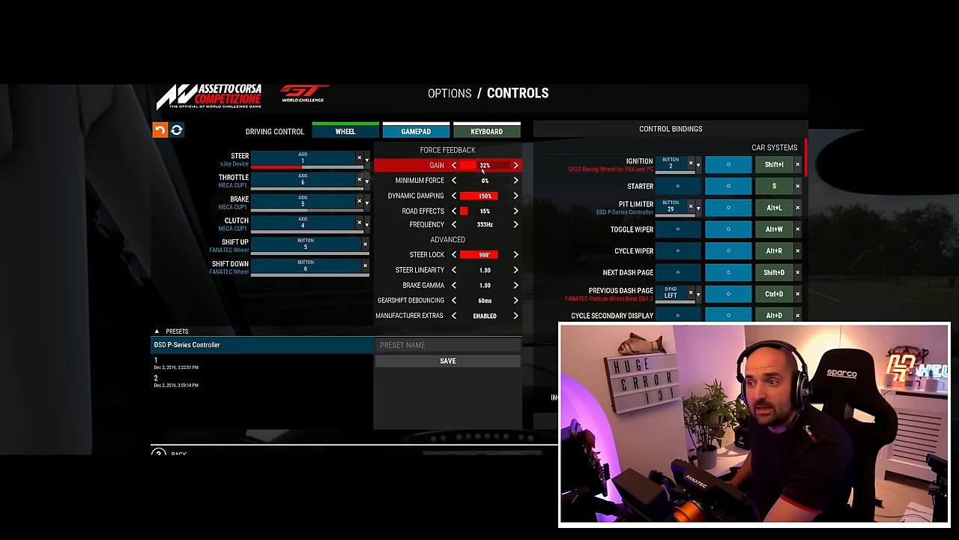
pyautogui.click(516, 165)
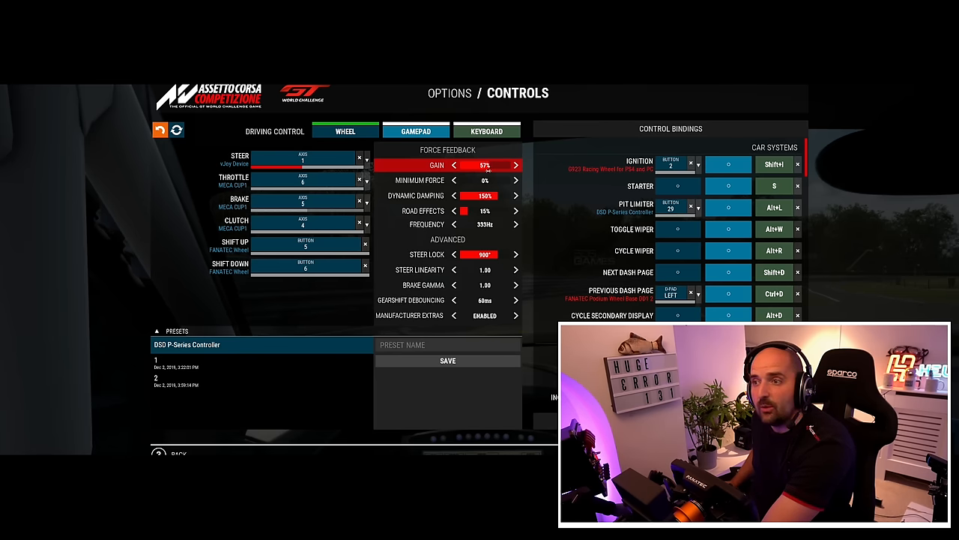
pyautogui.click(516, 165)
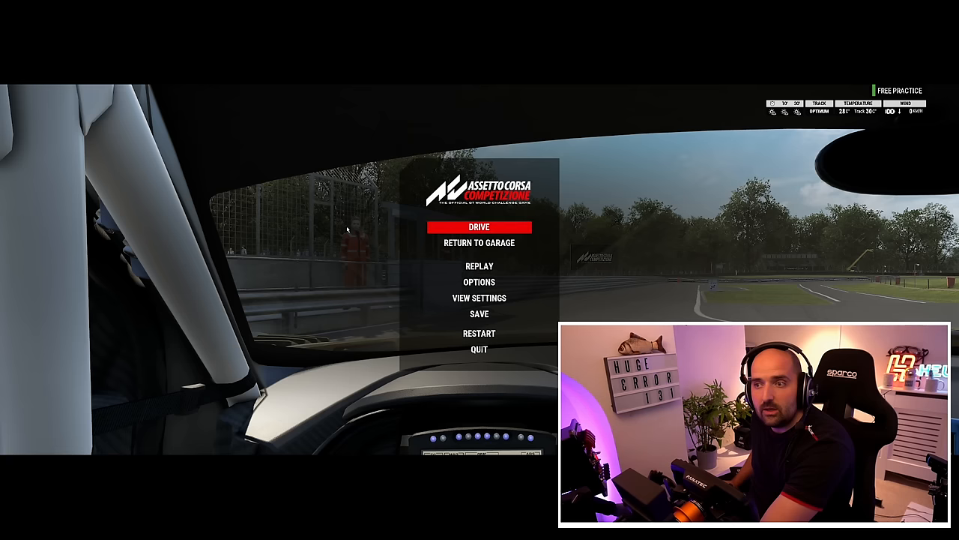
pyautogui.click(479, 227)
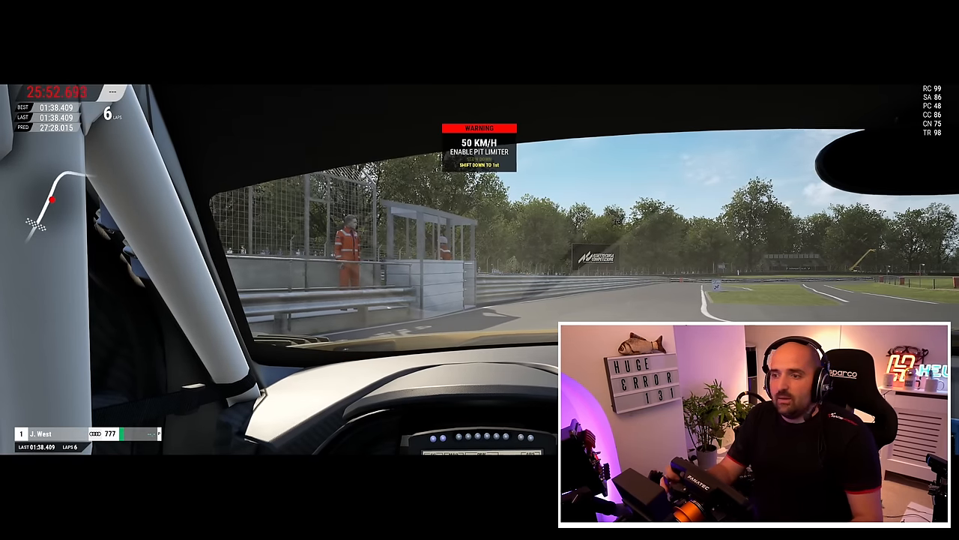